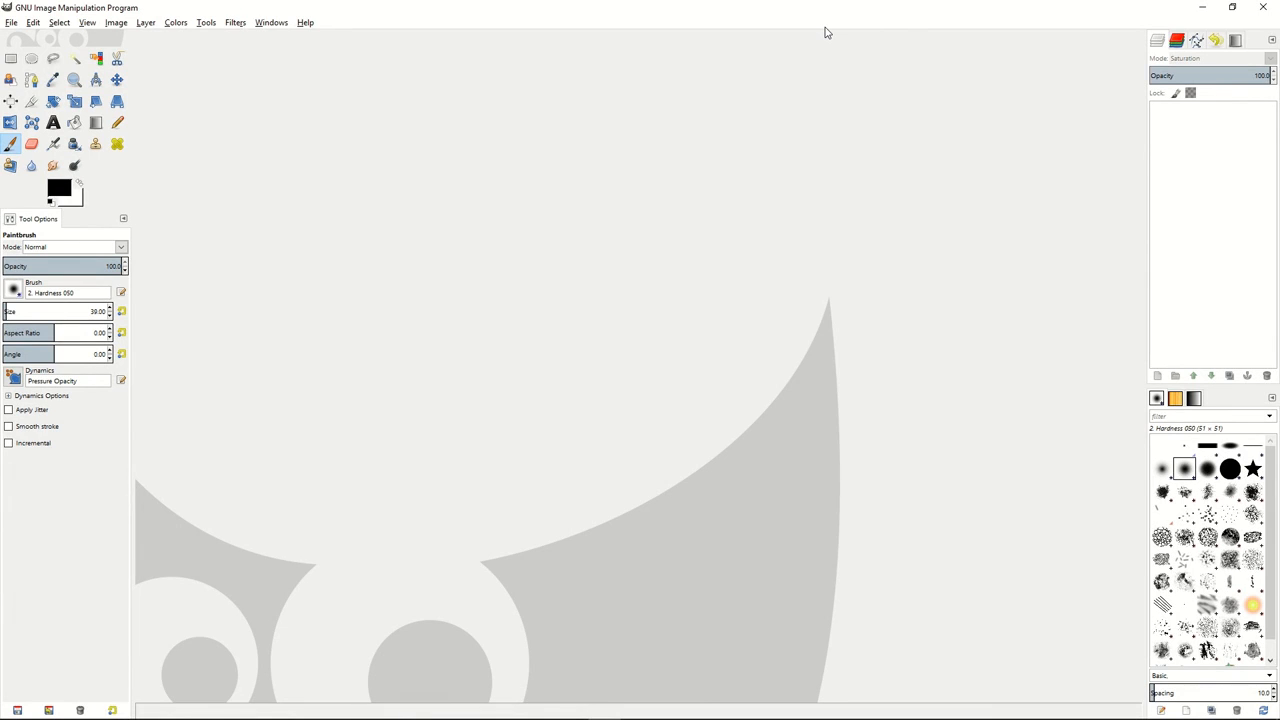
mouse_move(796, 34)
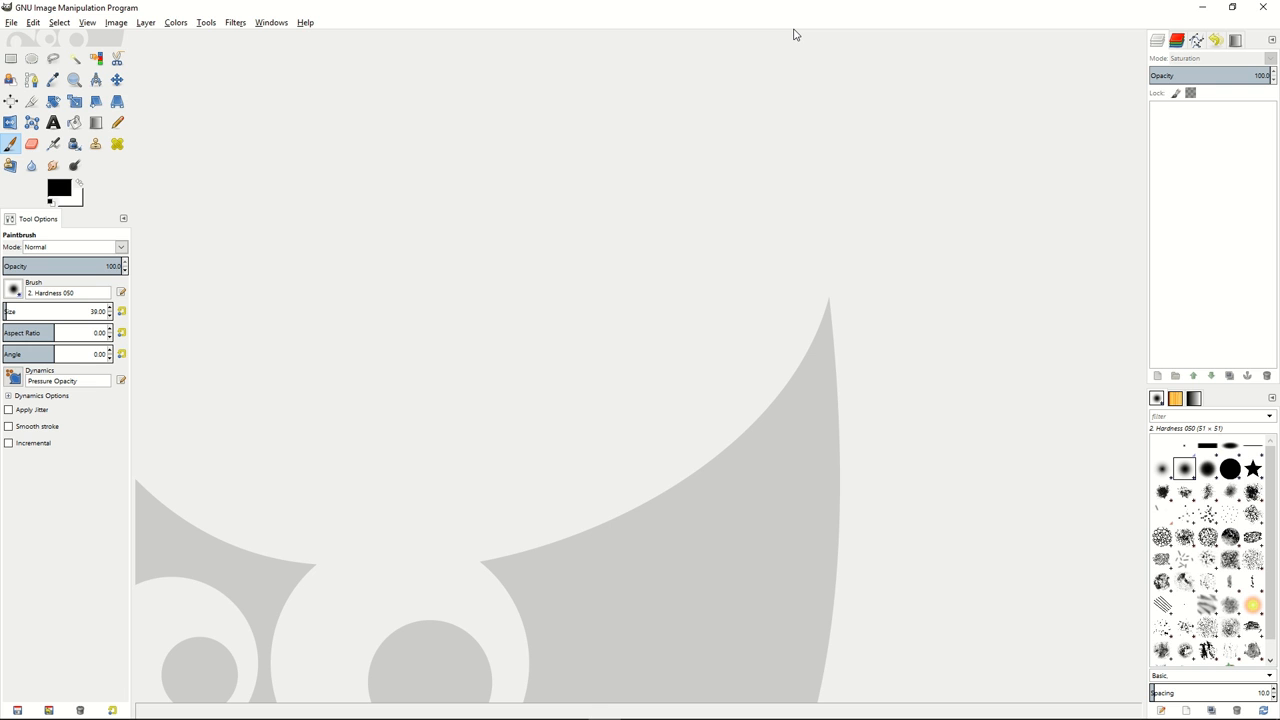
Load the colour photo of the woman in sunglasses leaning out of the car window.
left_click(12, 22)
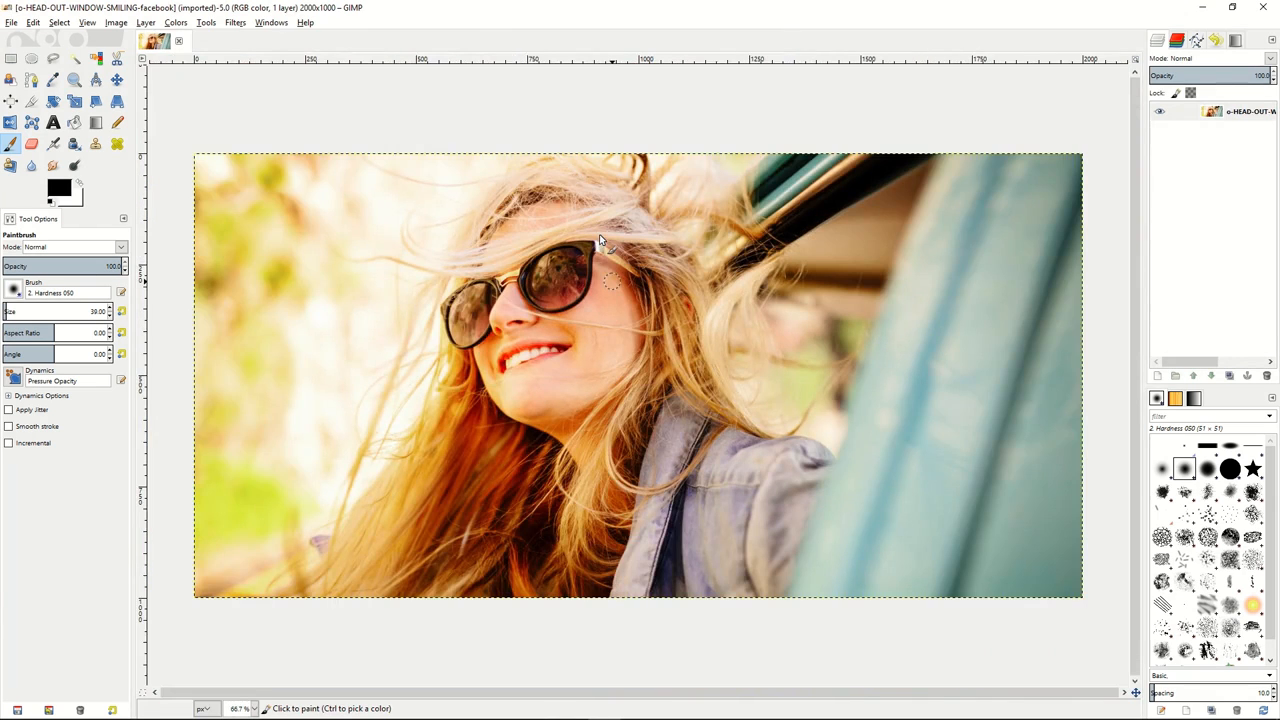
mouse_move(760, 270)
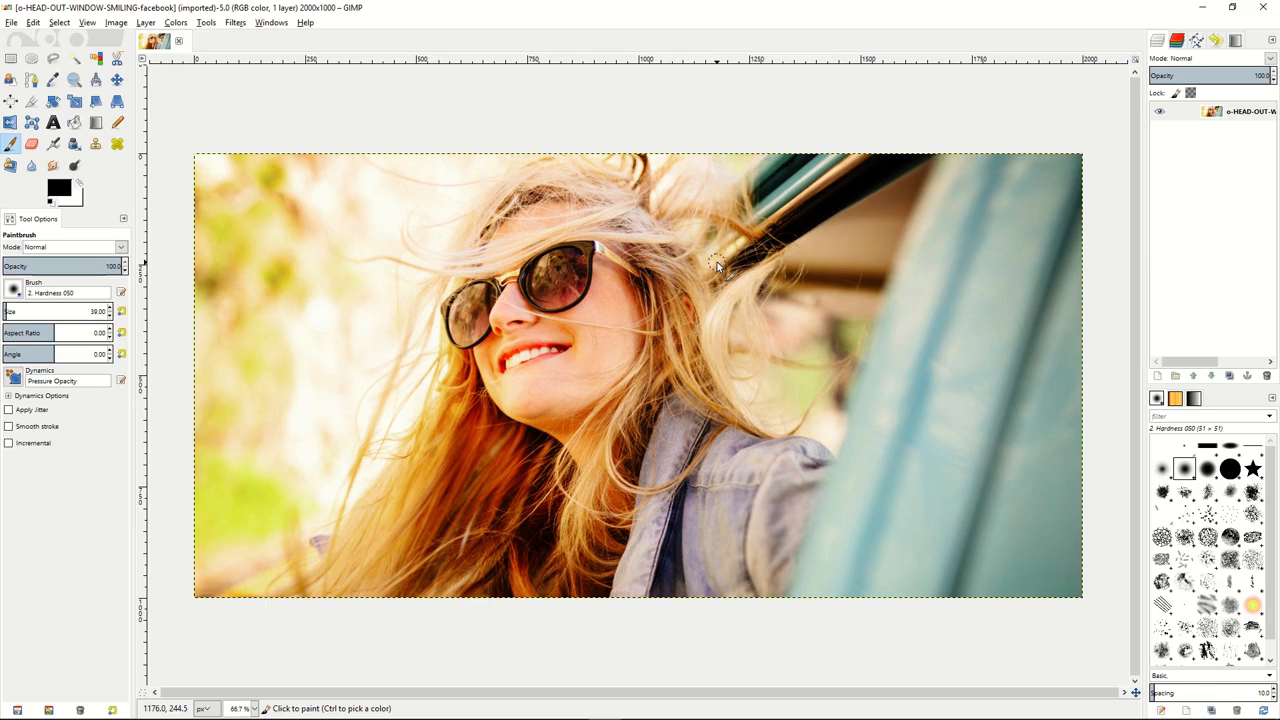
mouse_move(716, 268)
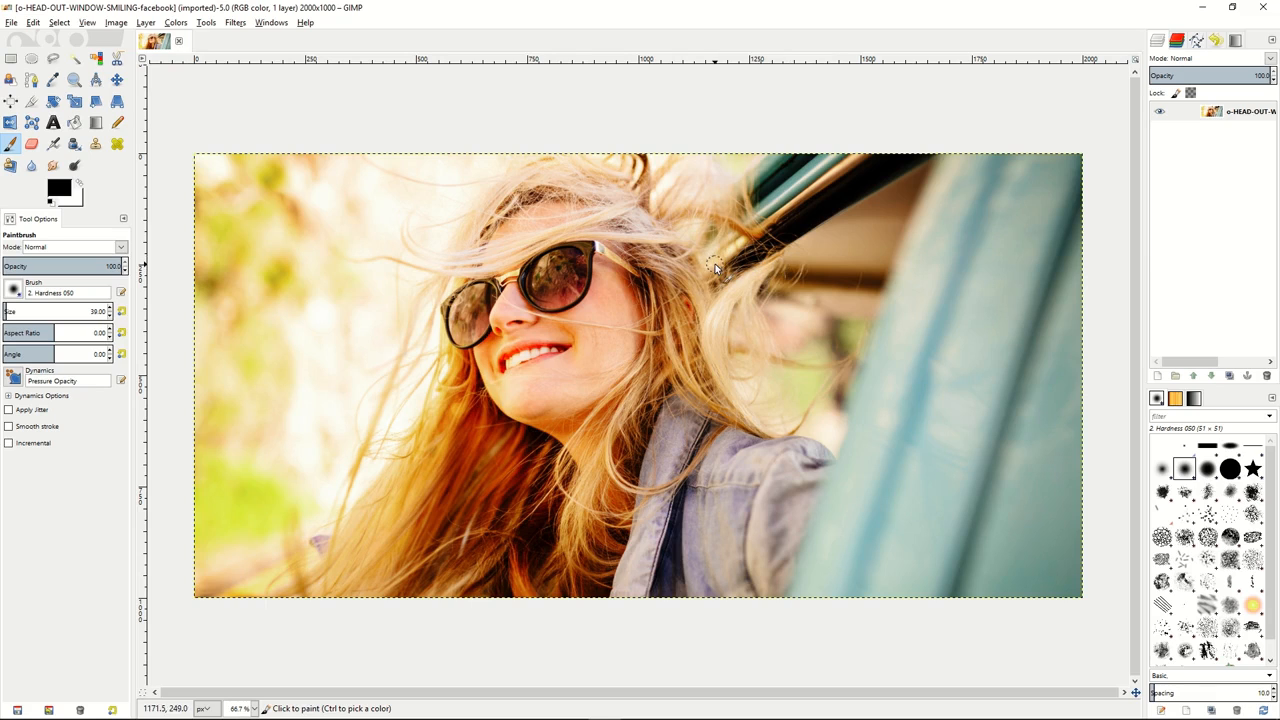
mouse_move(1050, 278)
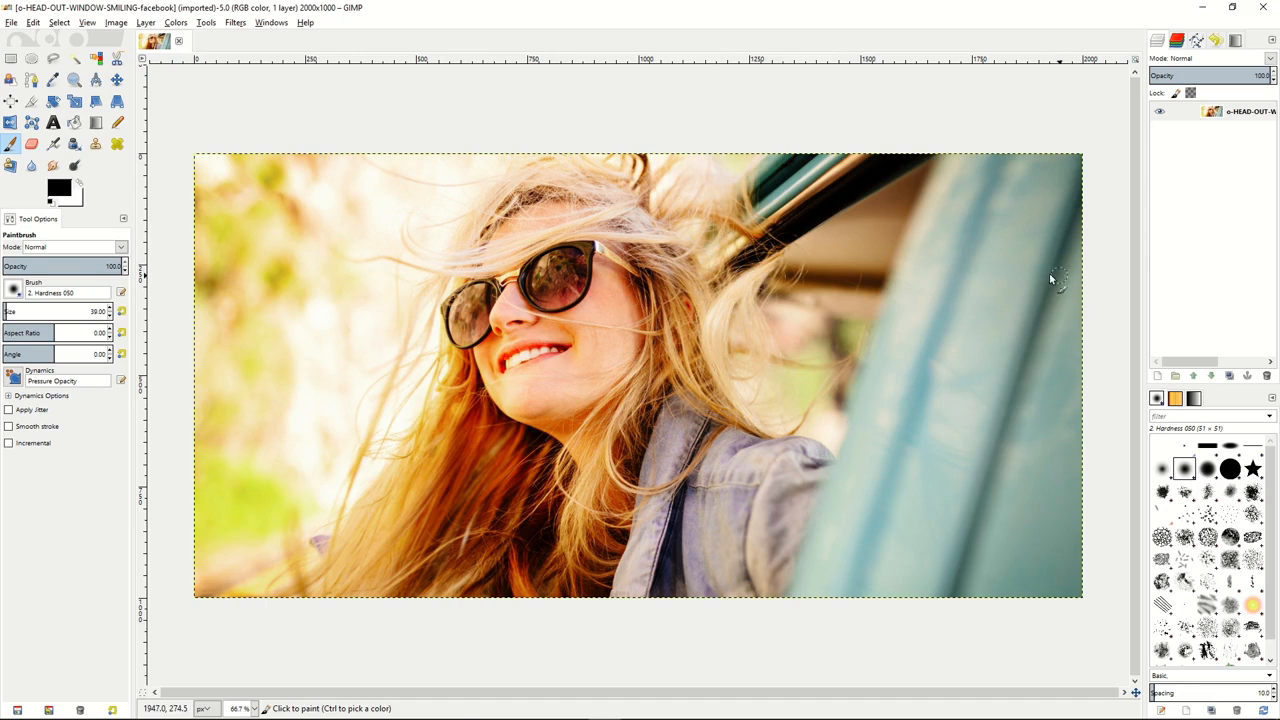
Add a new transparent layer named Layer above the photo layer.
right_click(1212, 112)
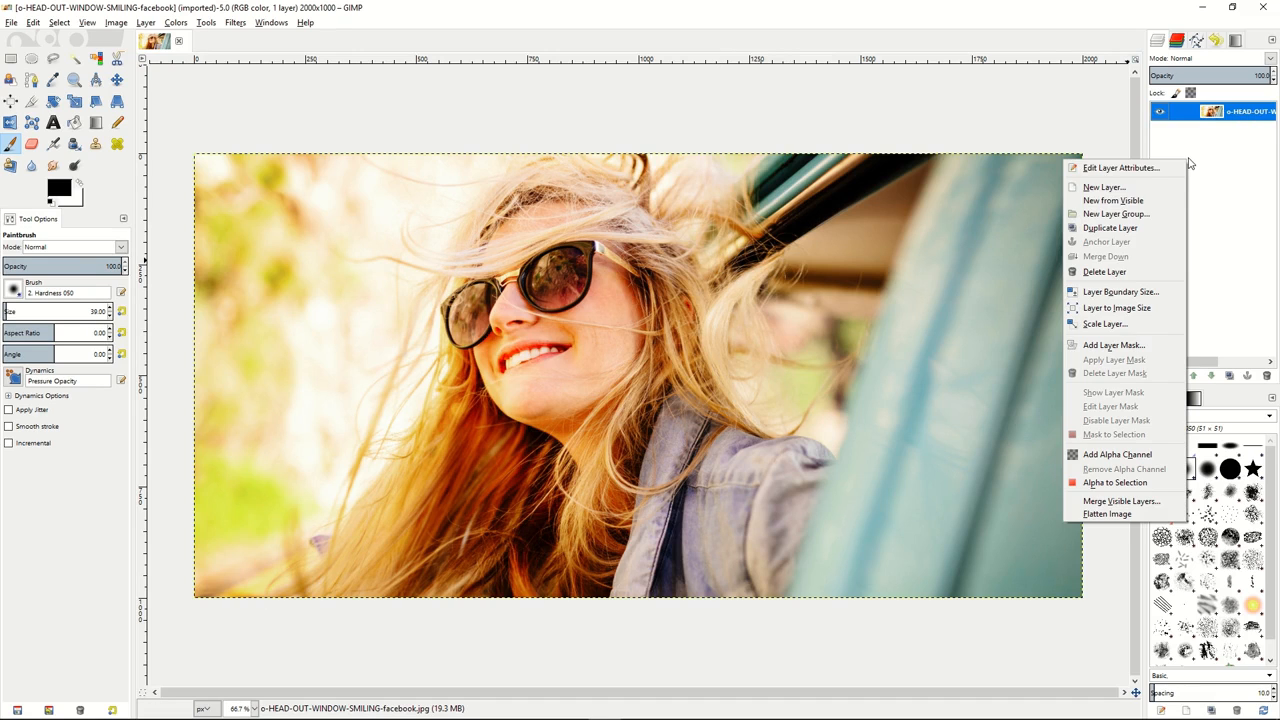
left_click(1104, 188)
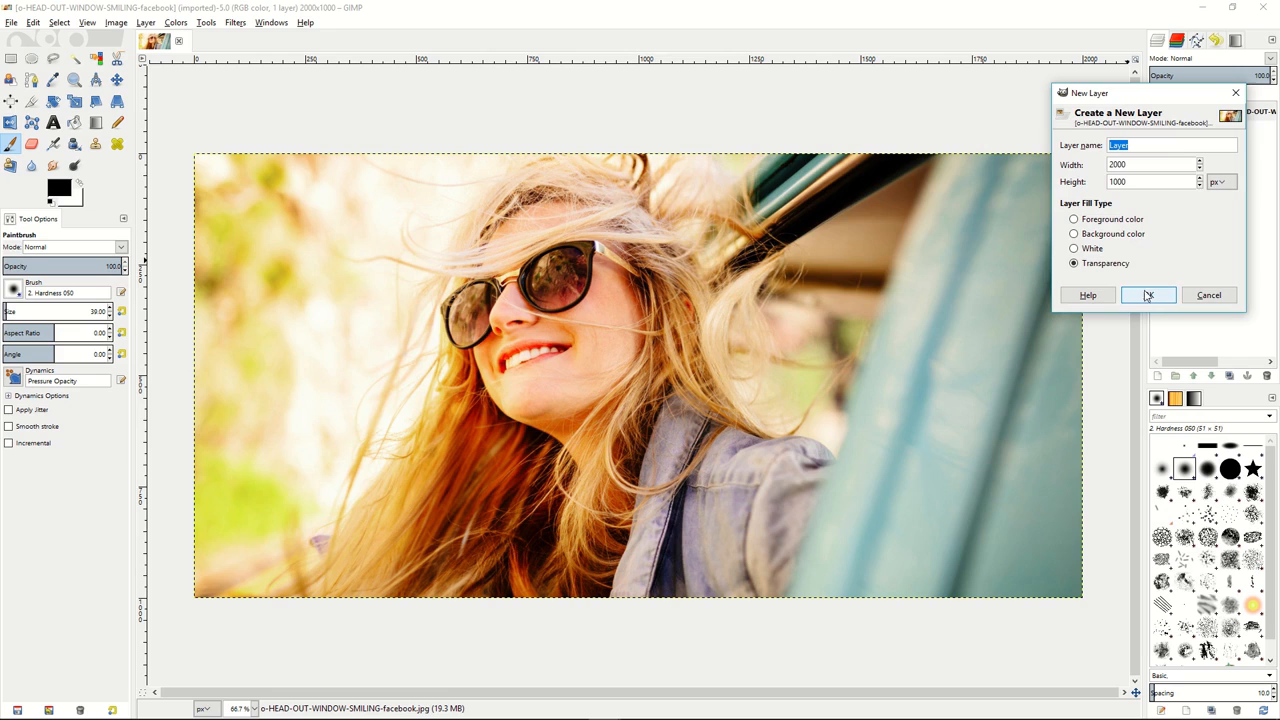
left_click(1148, 296)
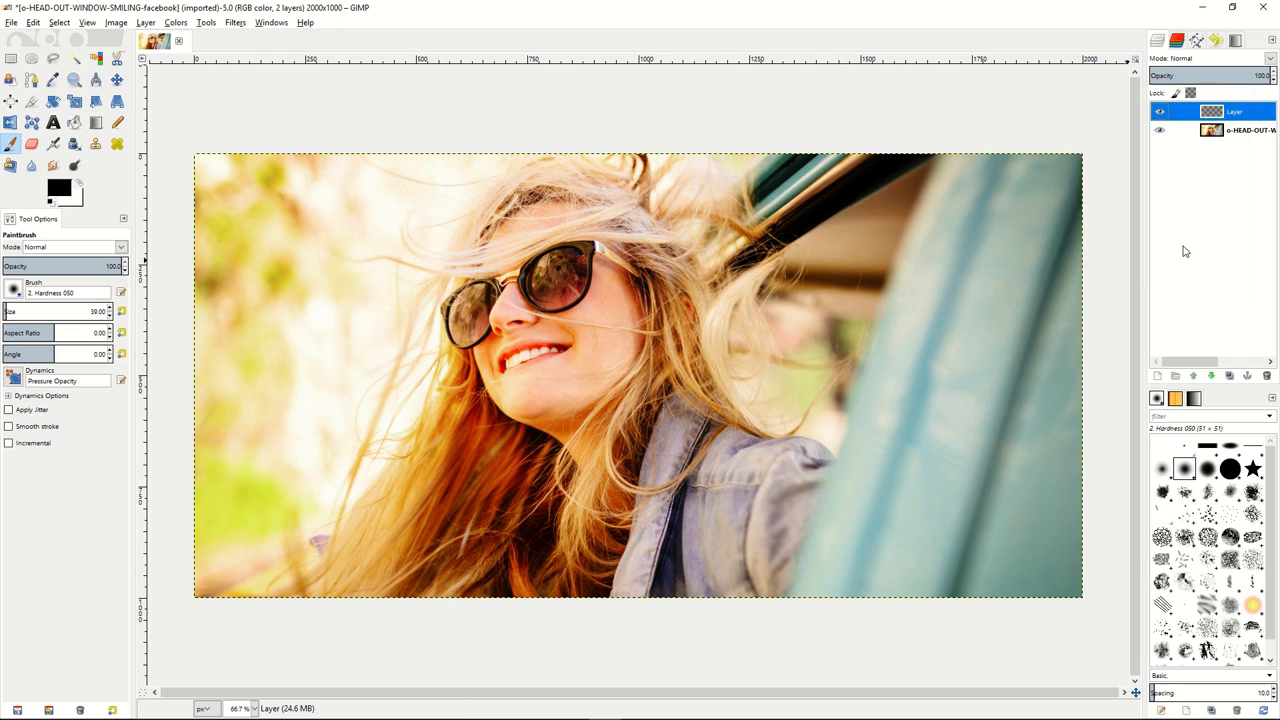
left_click(1230, 112)
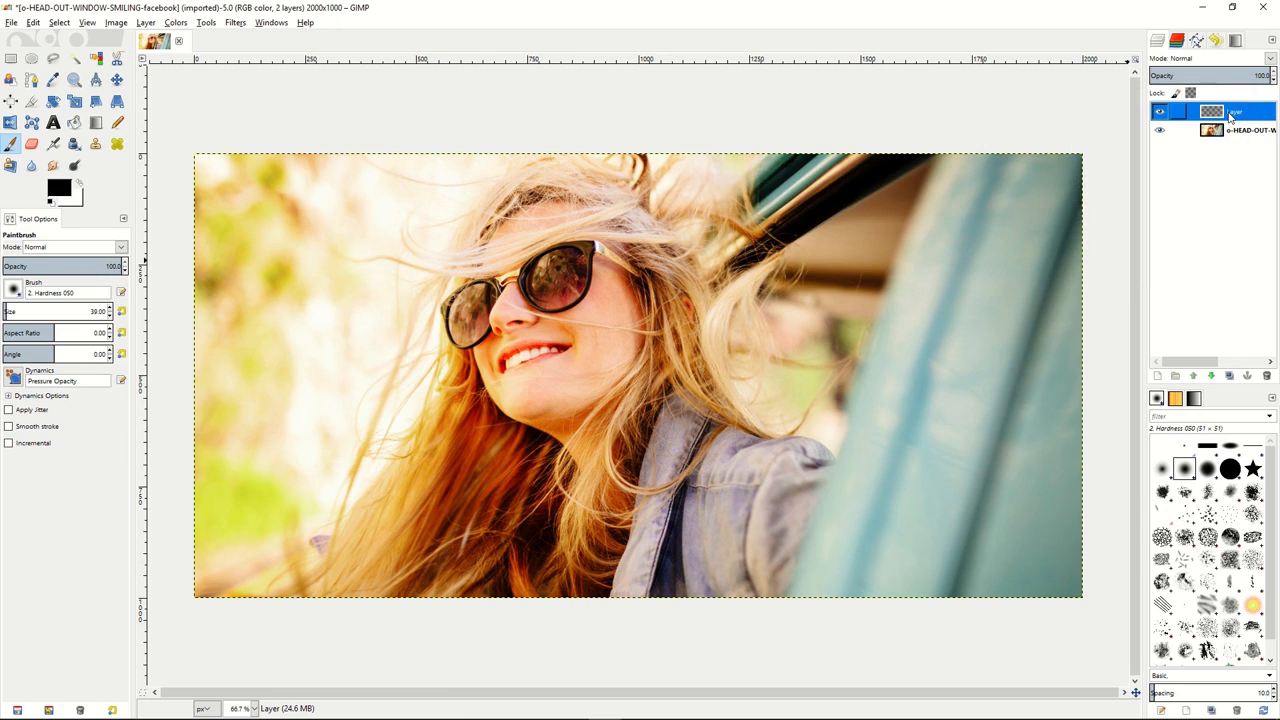
Give the new layer a white full-opacity mask and set its mode to Saturation.
right_click(1236, 112)
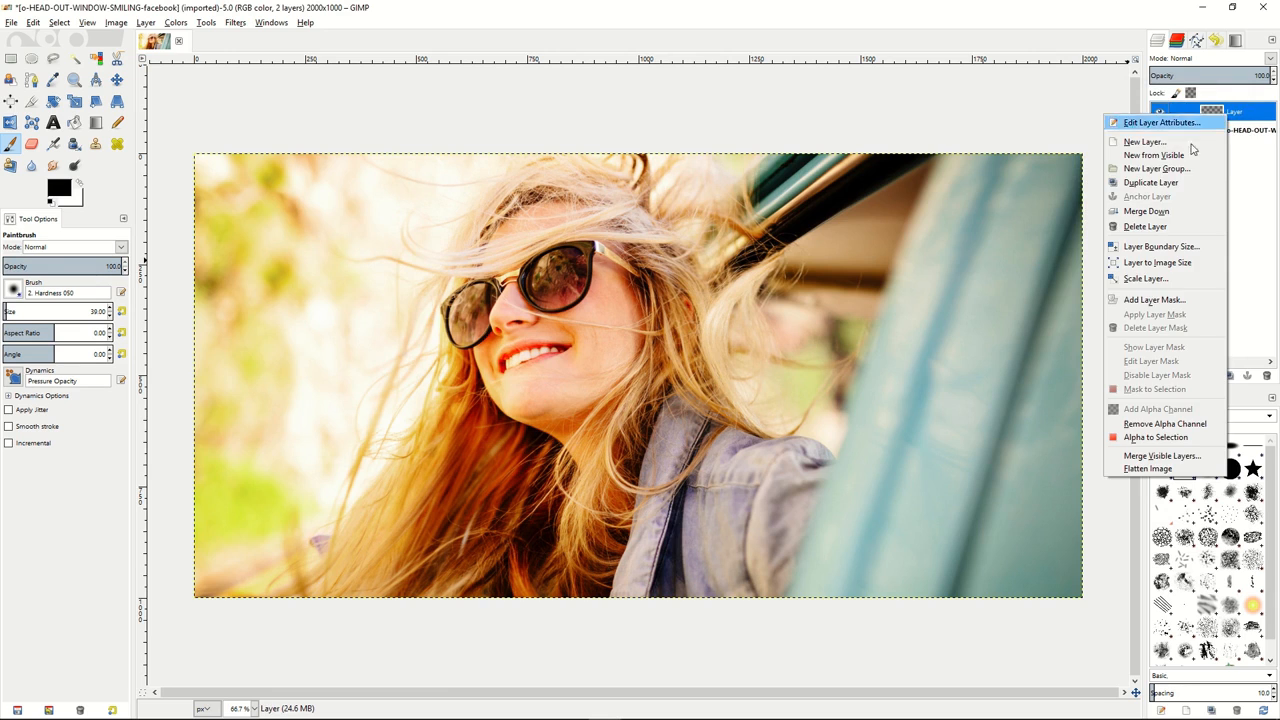
left_click(1154, 300)
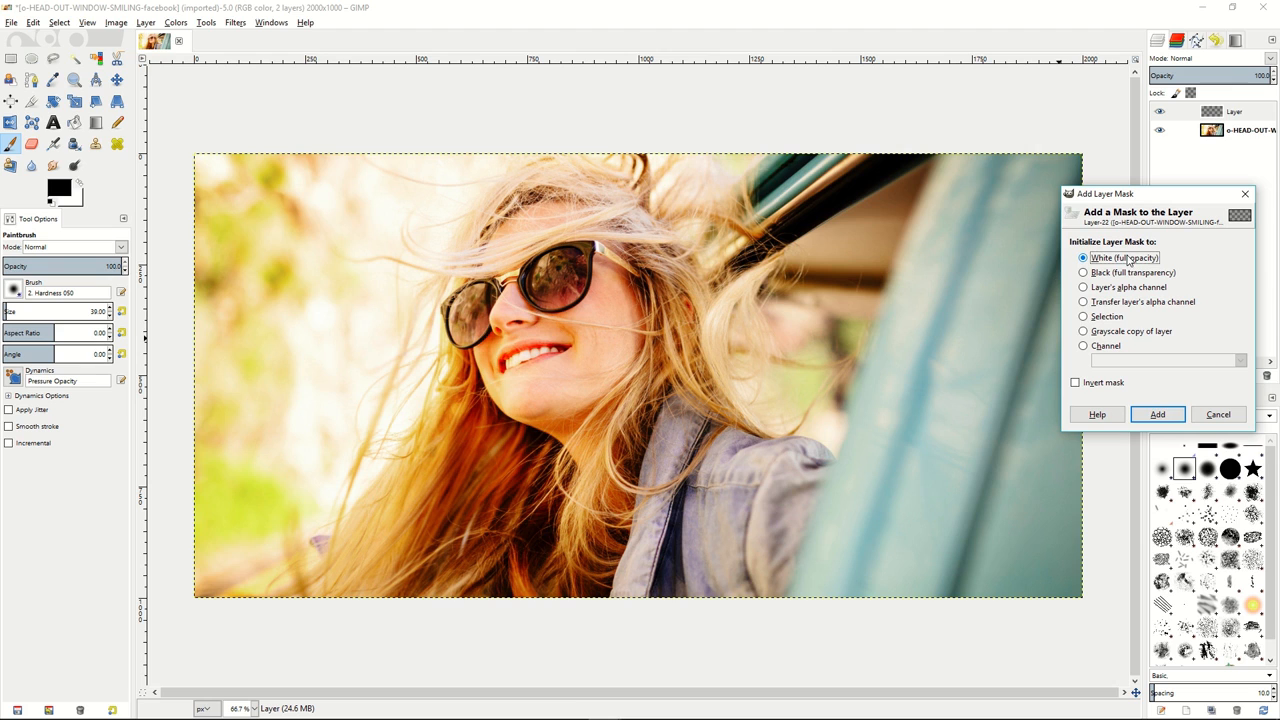
left_click(1156, 414)
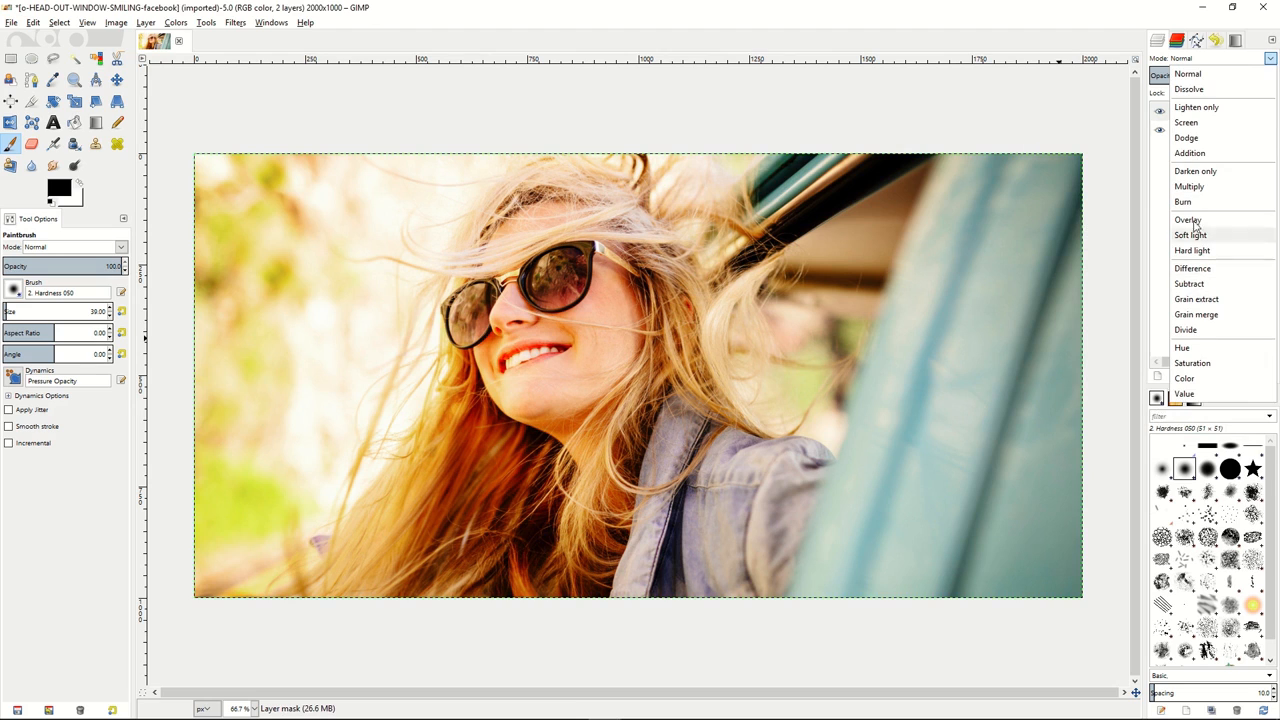
left_click(1192, 362)
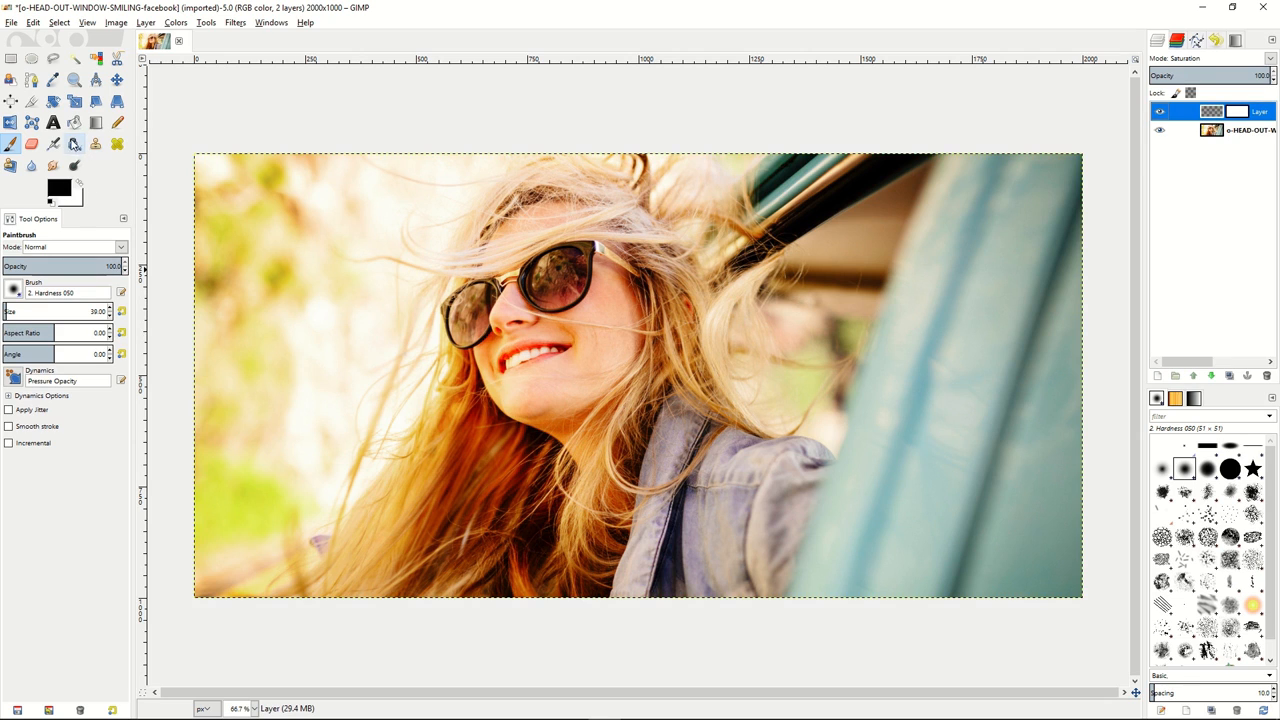
Bucket-fill the Saturation layer with black so the photo turns black and white.
left_click(72, 122)
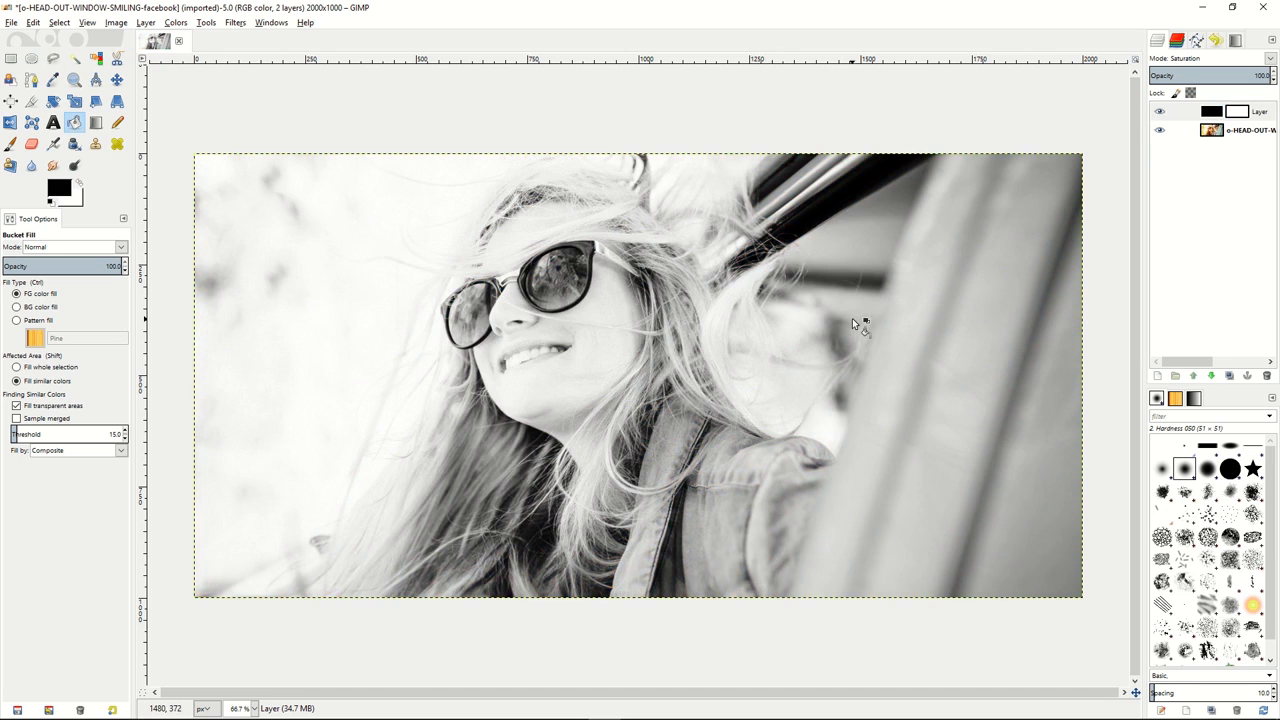
mouse_move(870, 324)
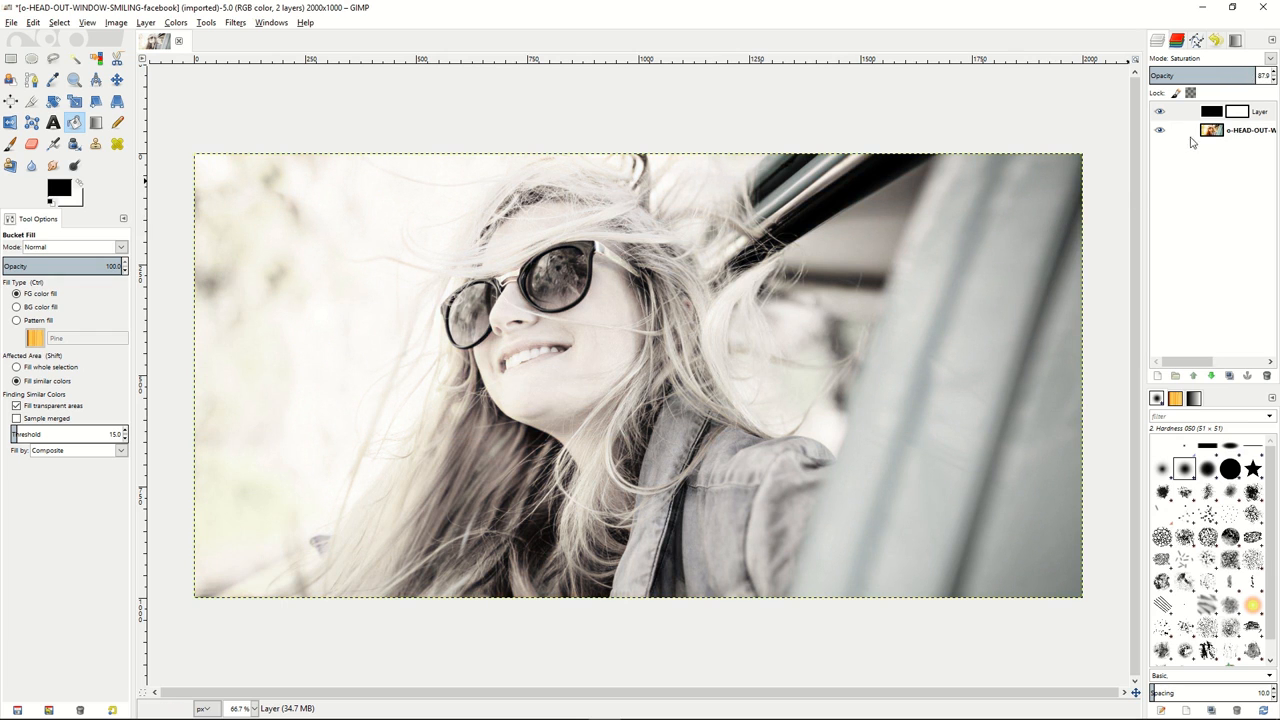
On the photo layer, trace the sunglasses outline with Scissors Select and convert it to a selection.
left_click(1250, 130)
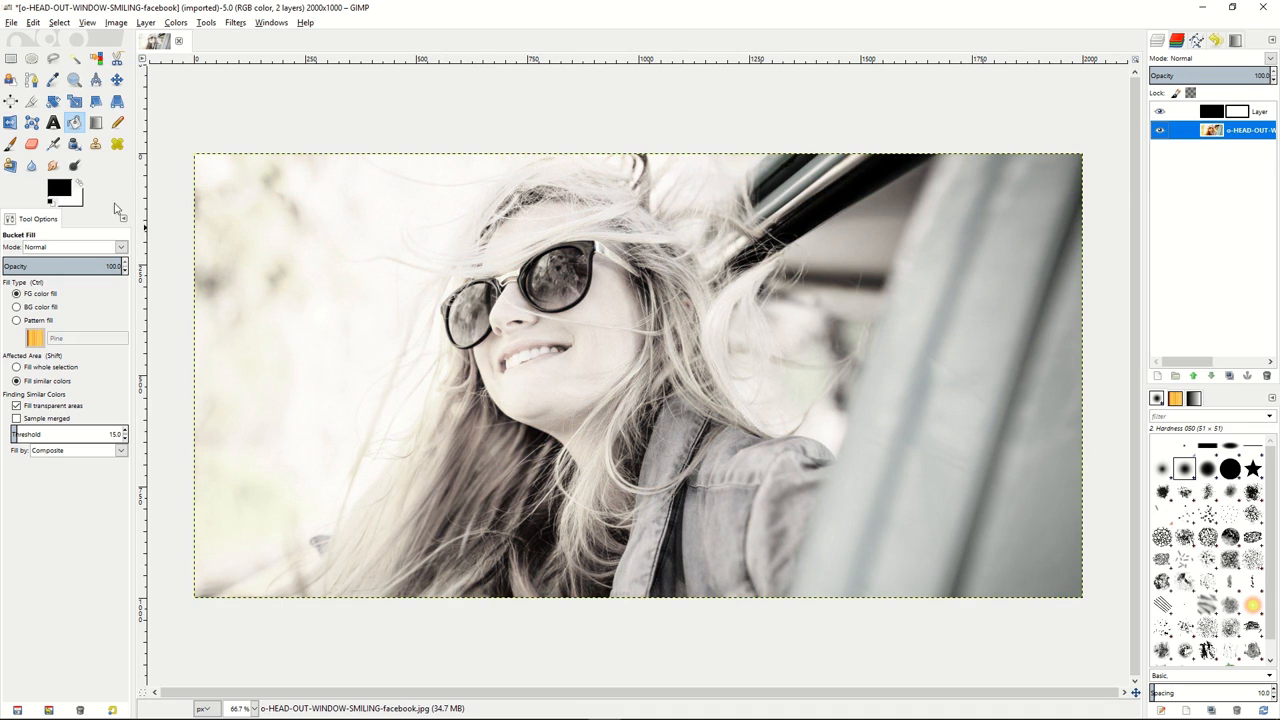
left_click(96, 58)
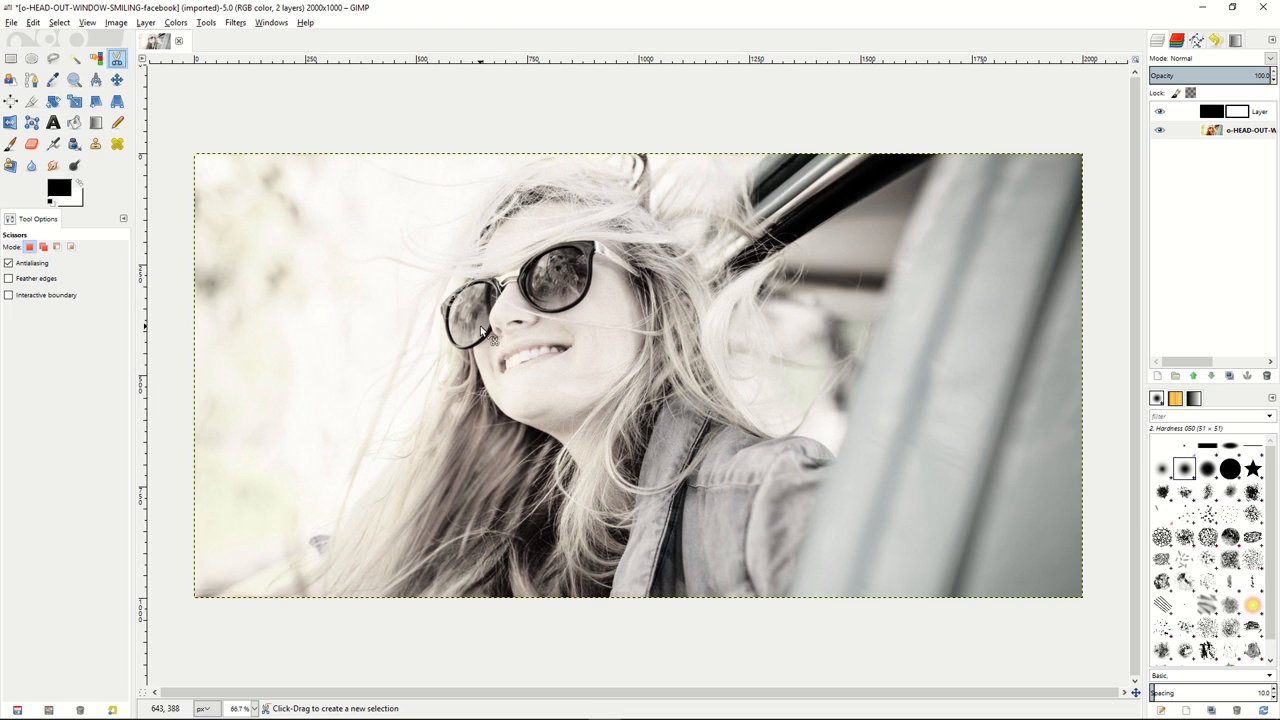
mouse_move(470, 352)
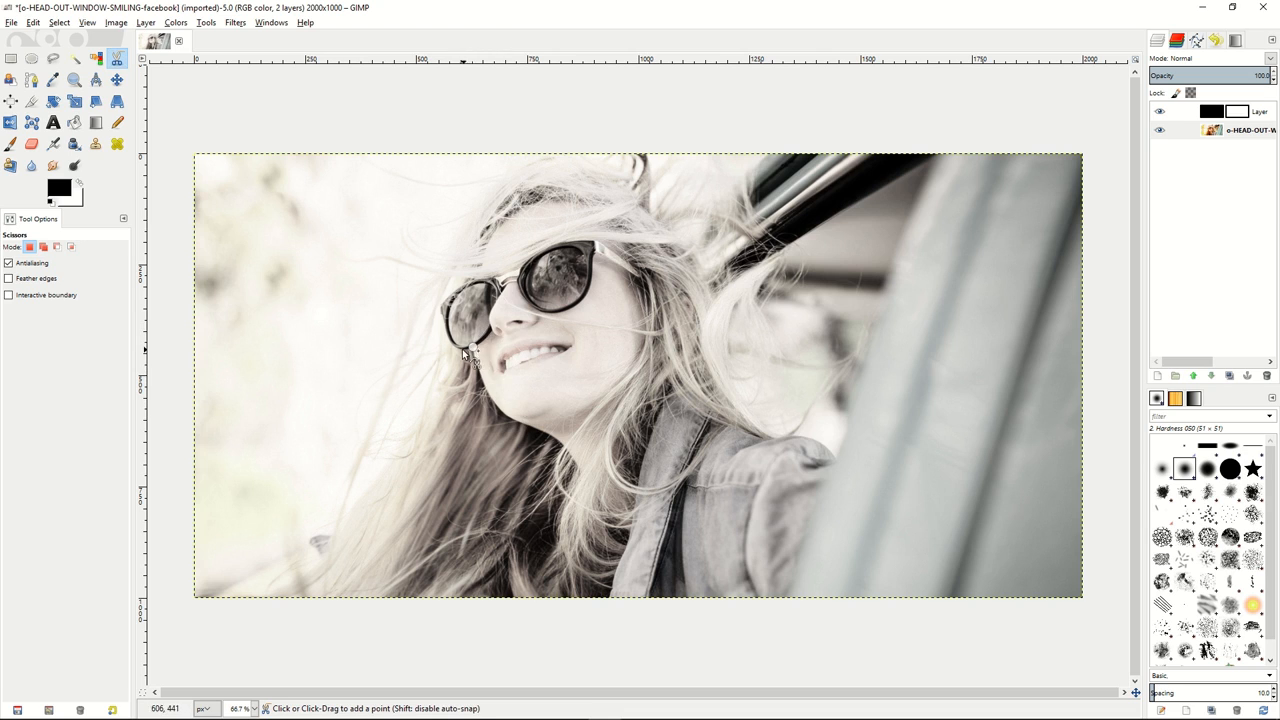
left_click(496, 284)
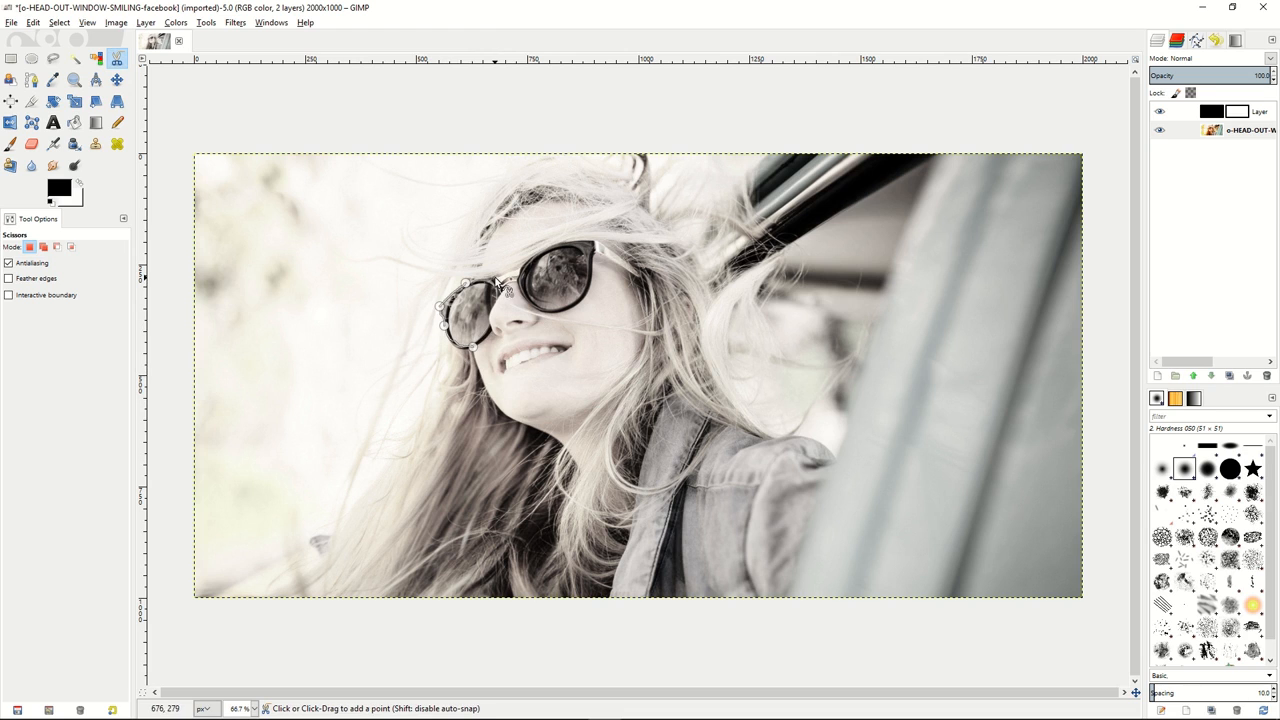
left_click(500, 276)
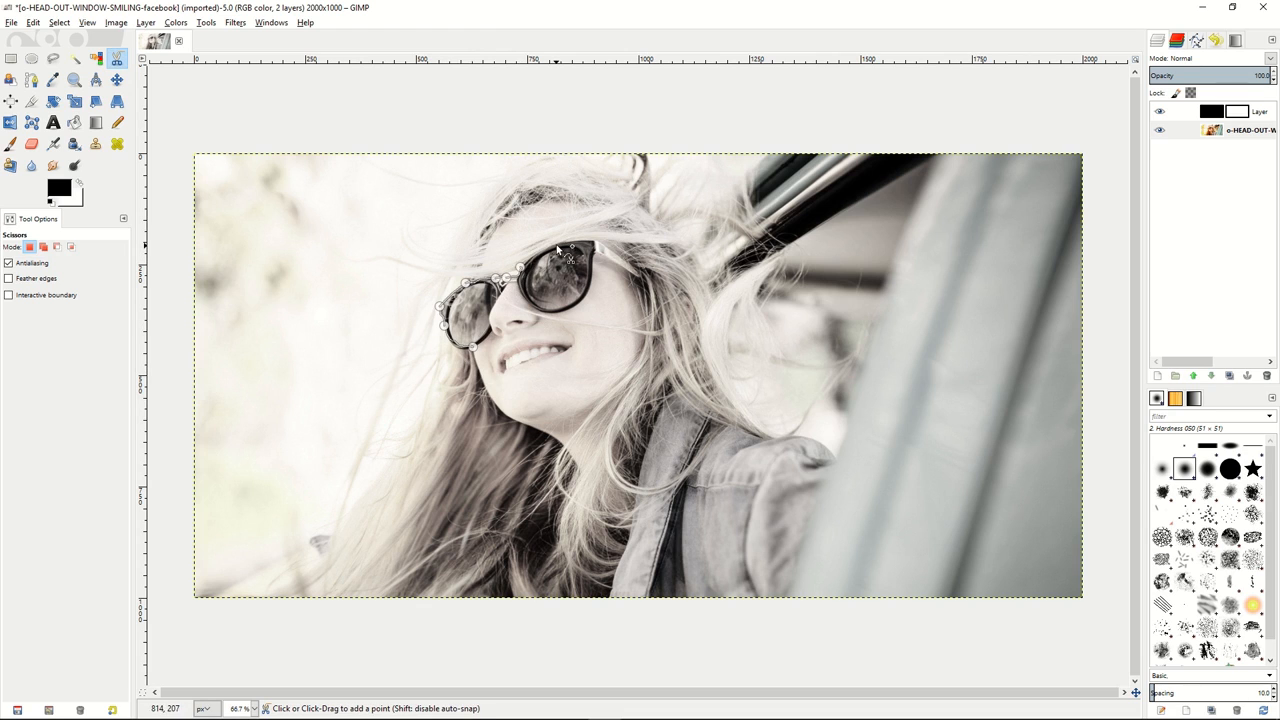
left_click(596, 244)
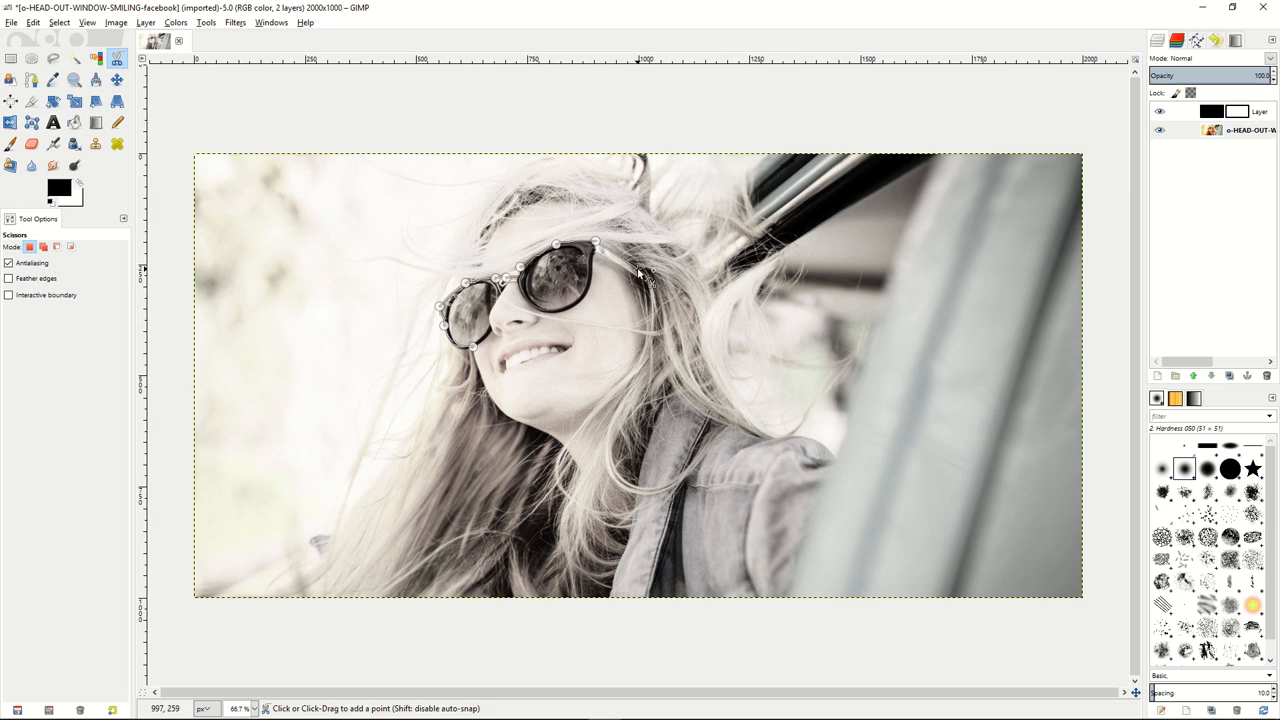
left_click(640, 270)
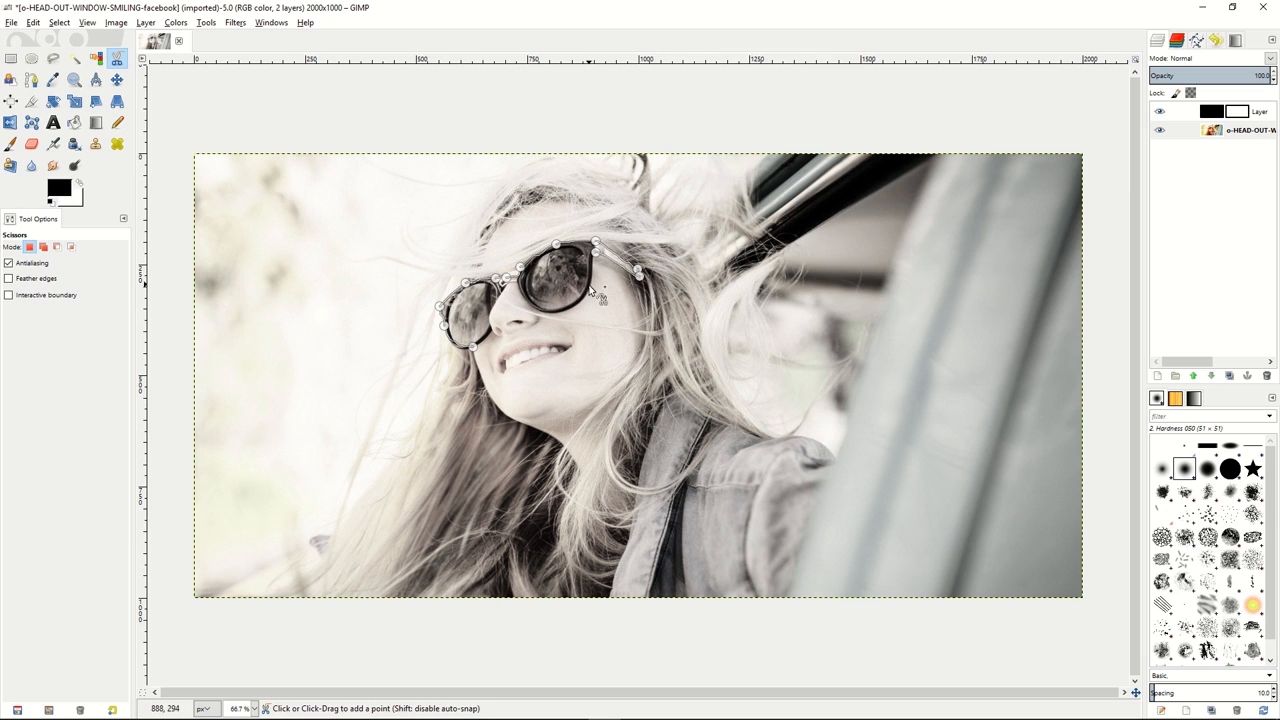
left_click(564, 308)
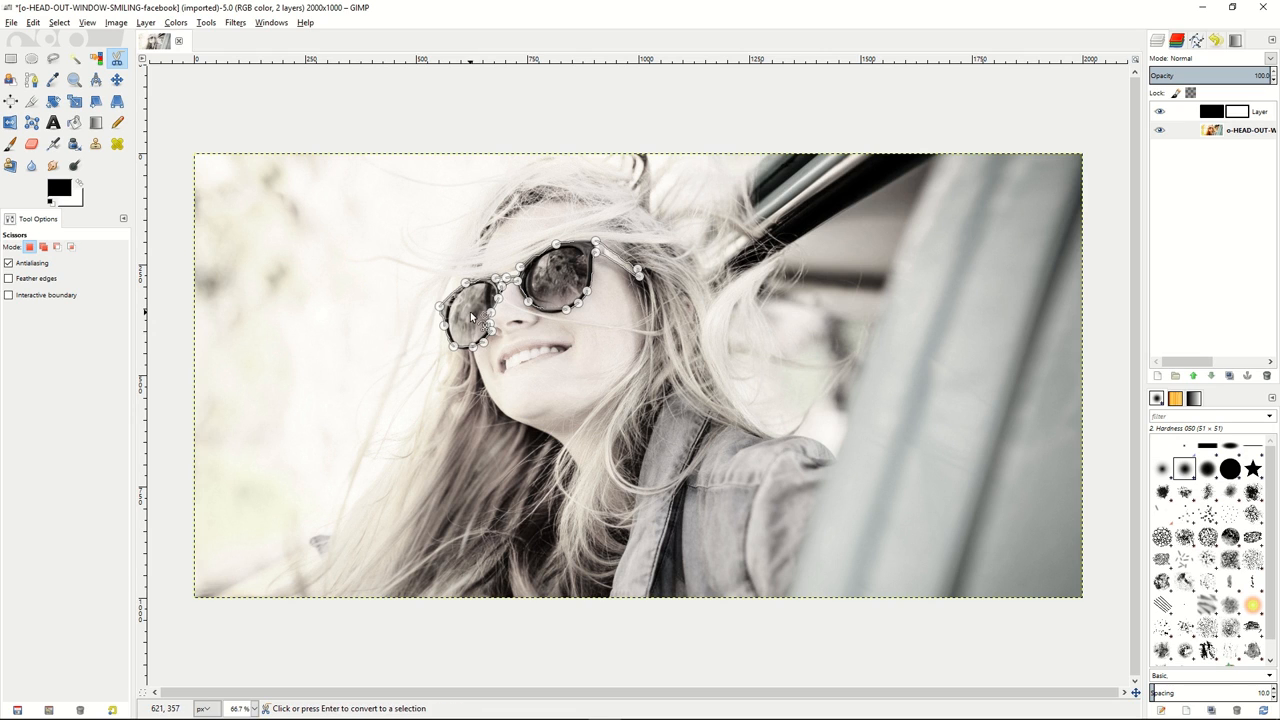
key("Return")
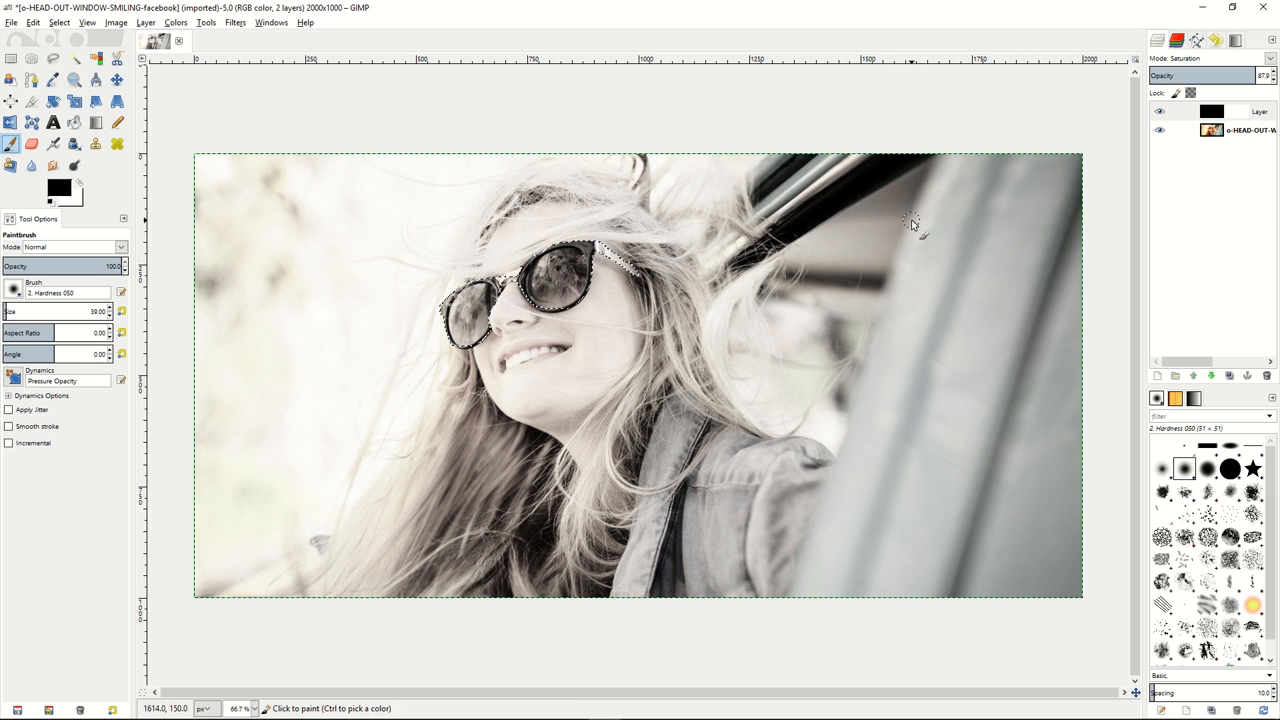
Paint black on the Saturation layer's mask inside the selection to restore the sunglasses' colour.
left_click(1250, 112)
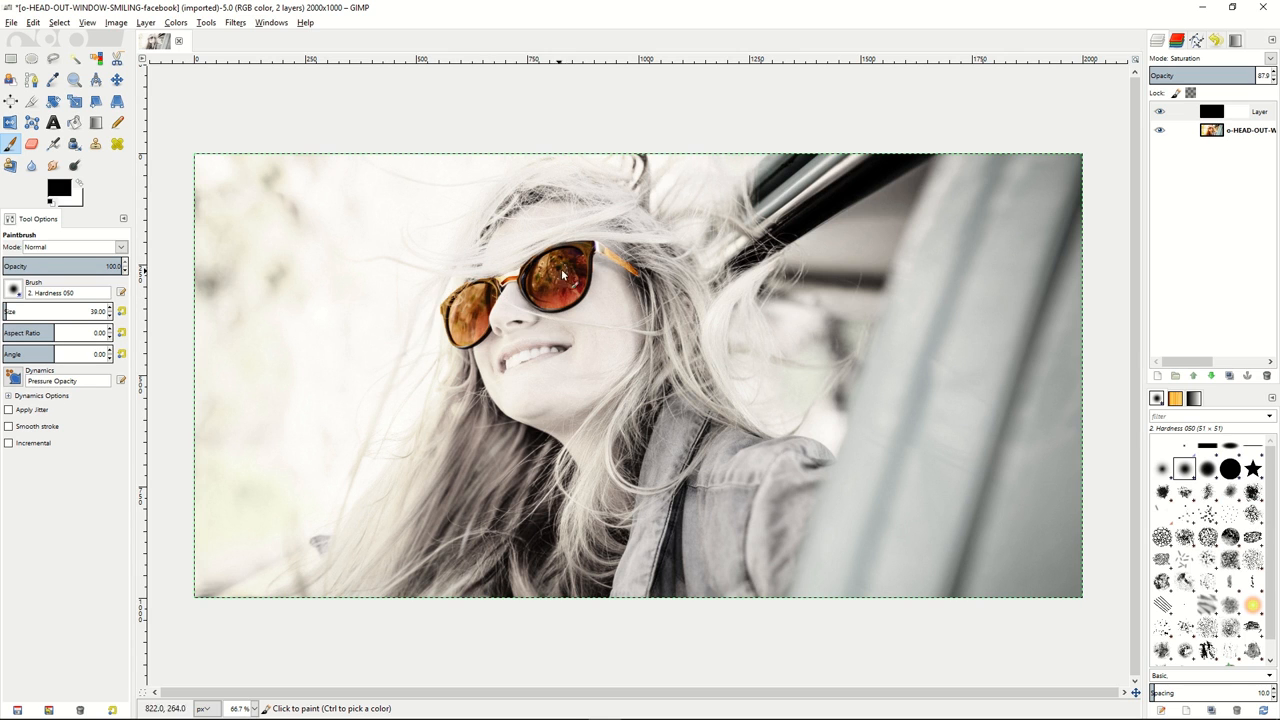
mouse_move(596, 262)
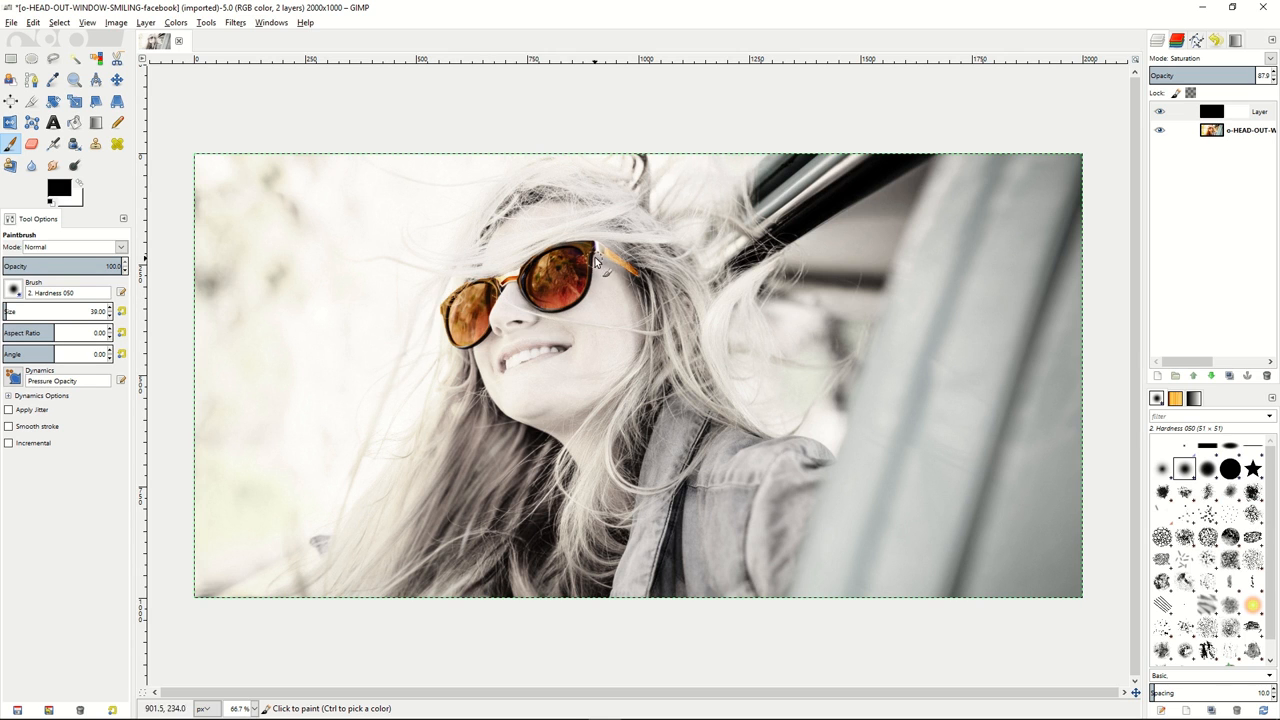